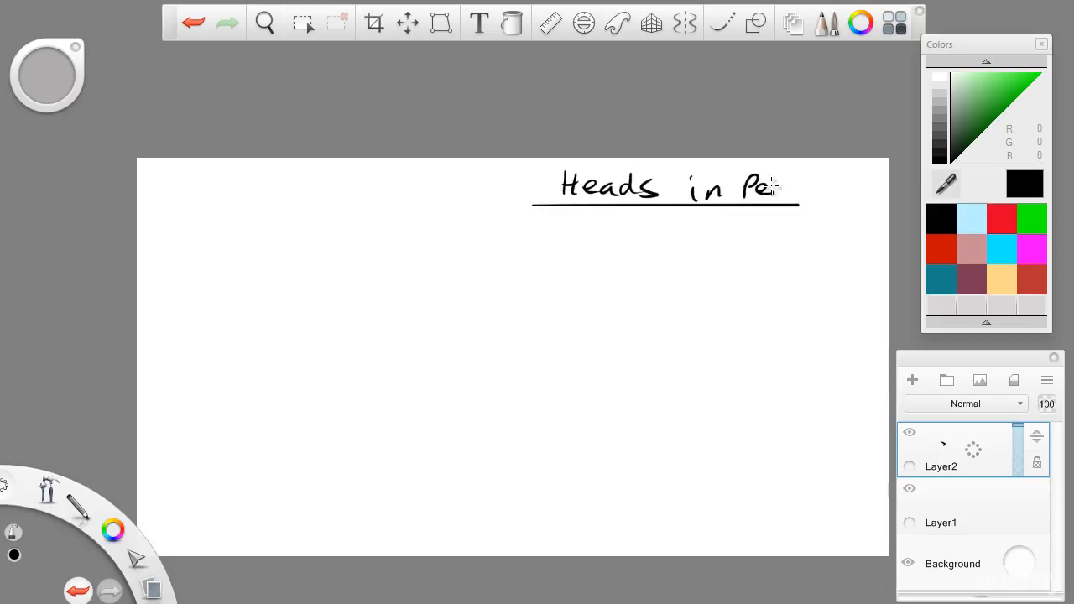
Finish the underlined title 'Heads in Perspec.' and hide the panels for a full-screen canvas.
left_click_drag(769, 188, 805, 192)
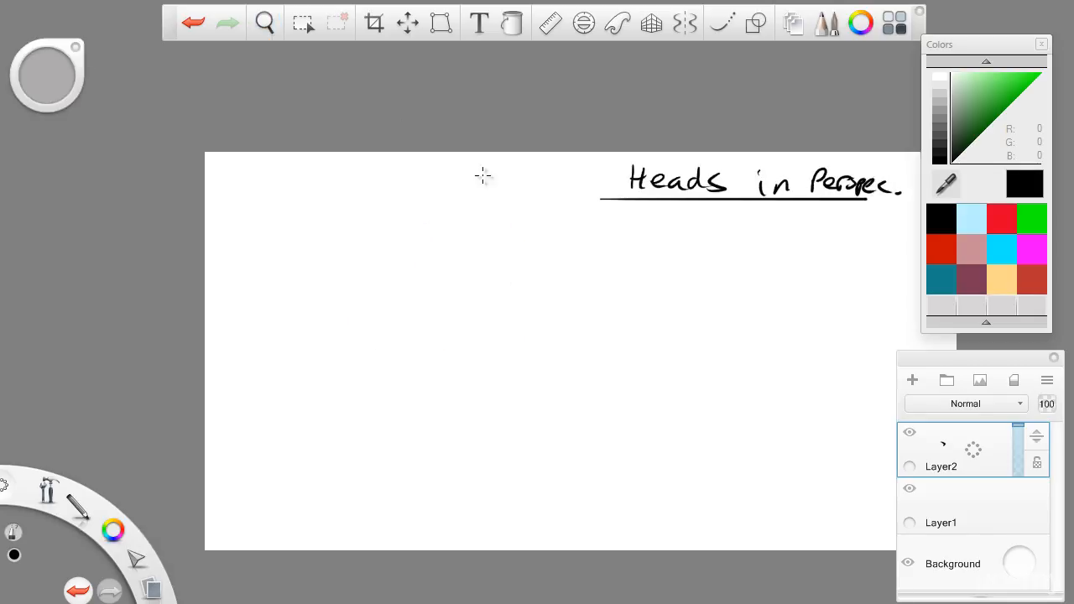
left_click(265, 24)
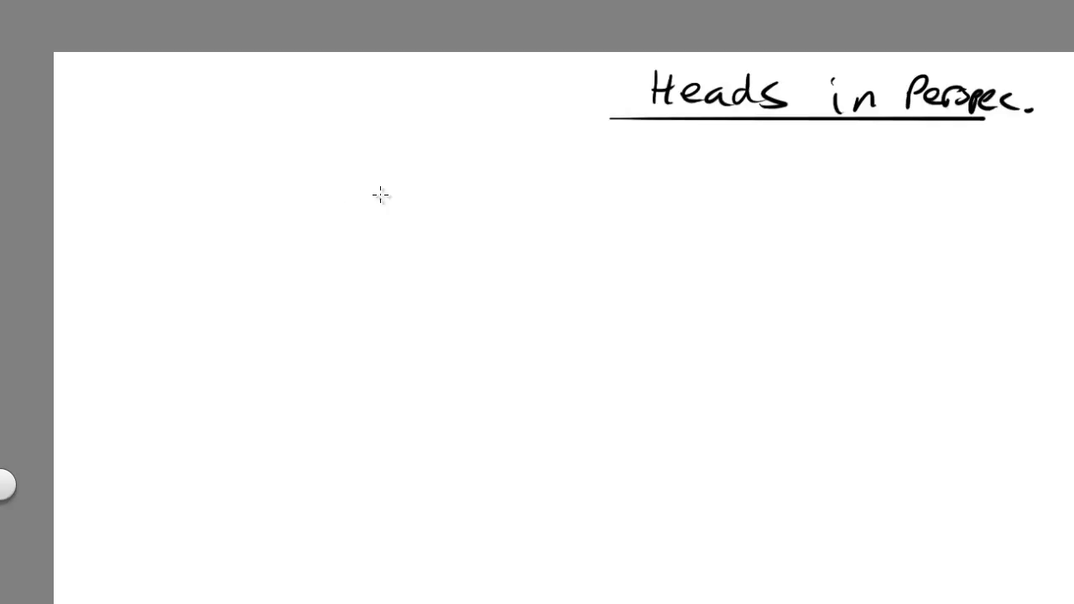
mouse_move(163, 110)
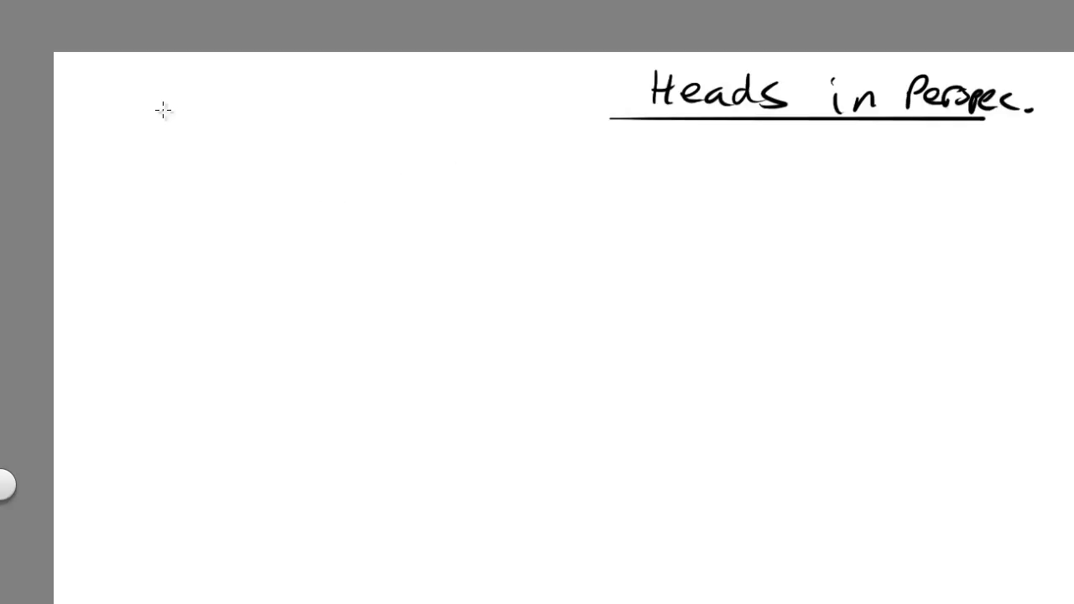
Sketch the small shape labelled 'emotion' and begin outlining a second head beside the first.
left_click_drag(165, 92, 160, 143)
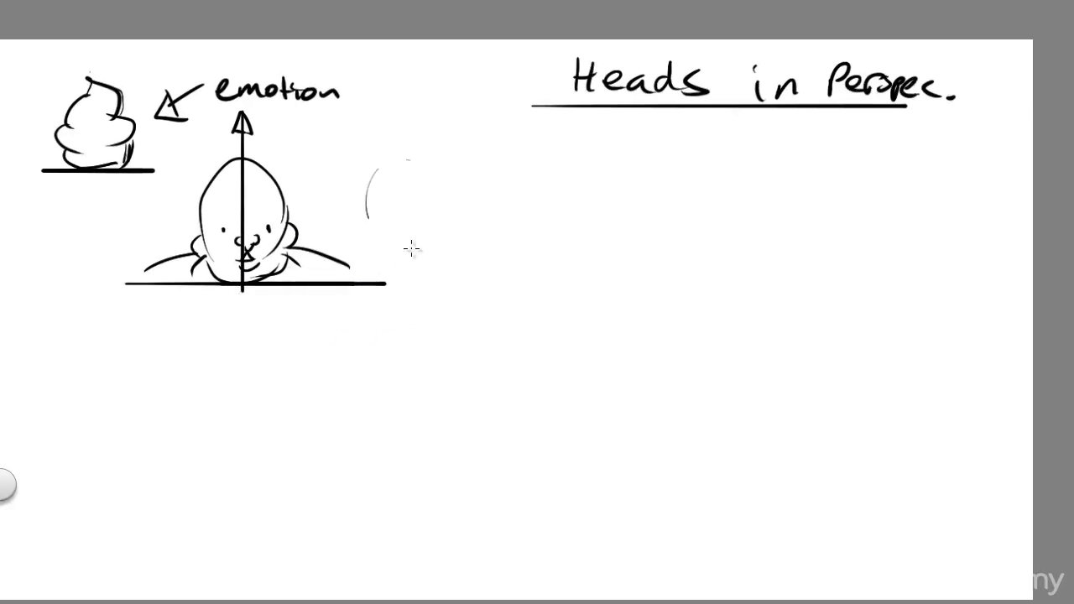
left_click_drag(402, 151, 406, 205)
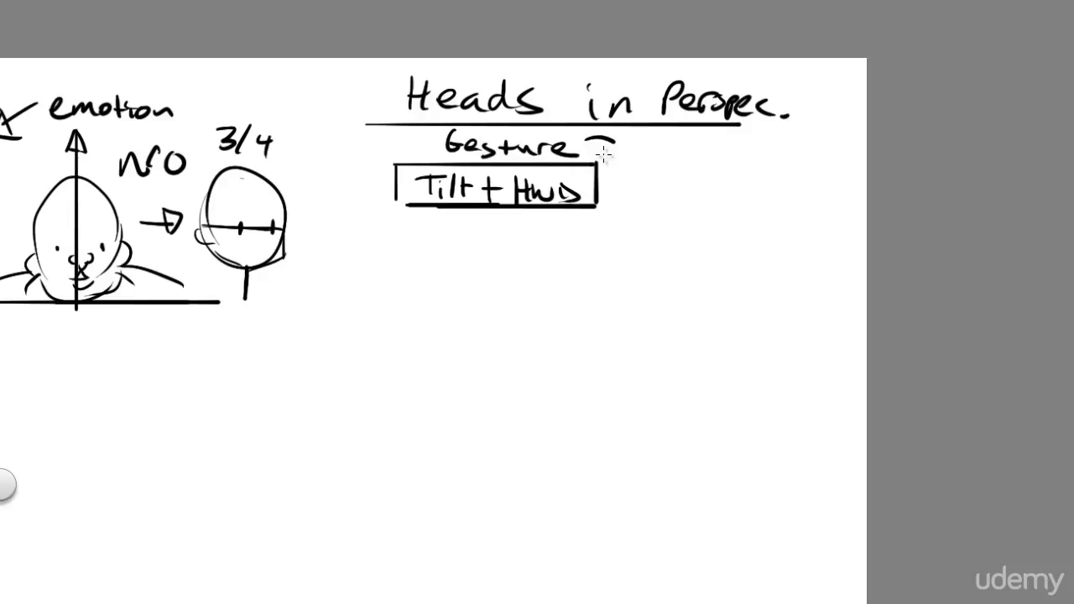
left_click_drag(651, 176, 641, 222)
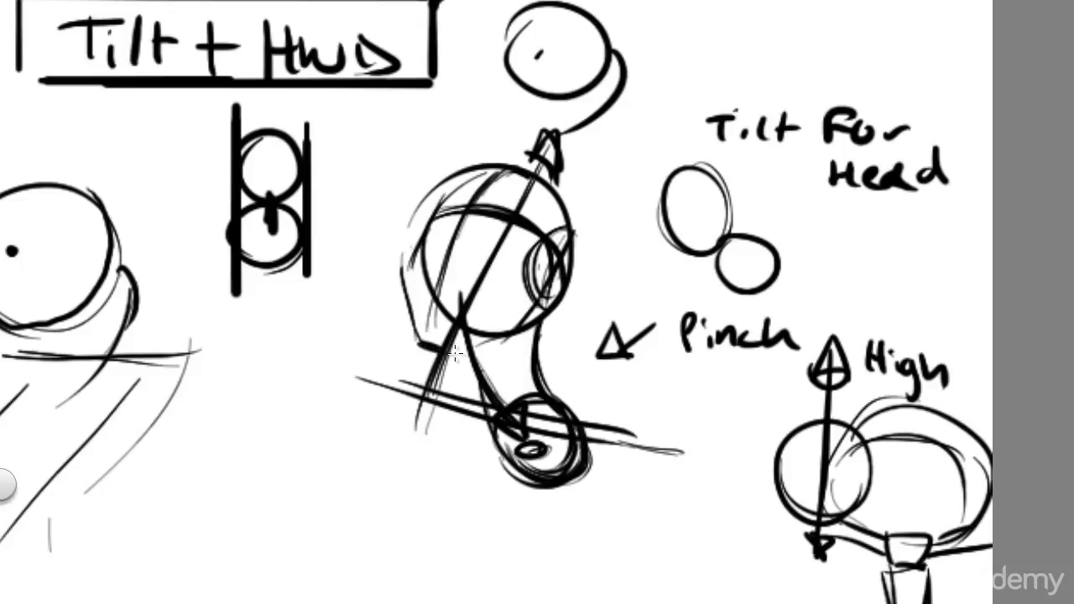
Sketch a head circle with its tilt line for the Tilt For Head study.
left_click_drag(427, 235, 453, 352)
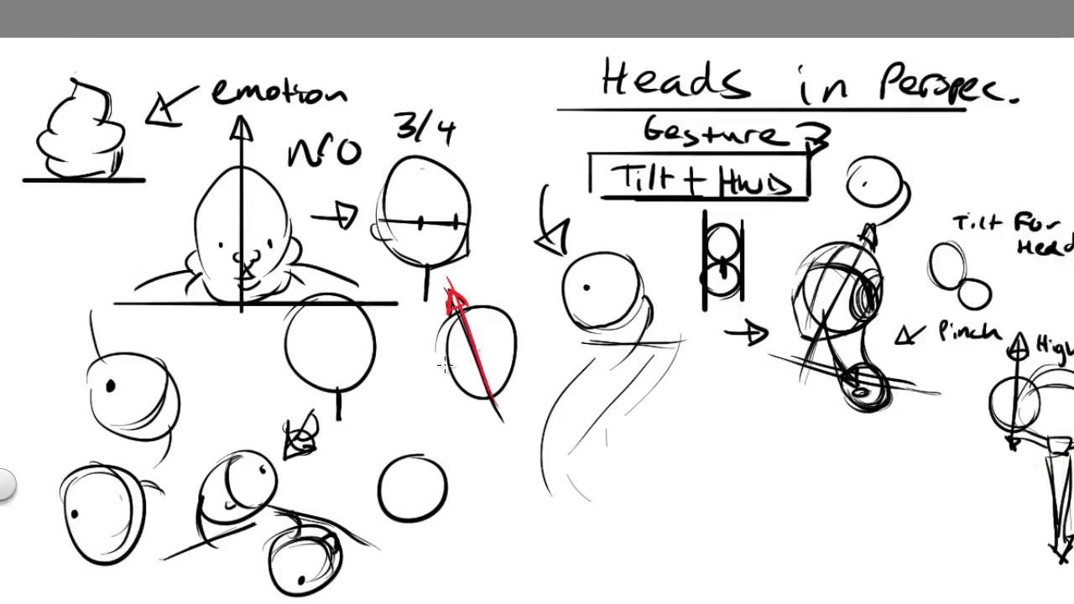
Cross the tilted oval with red guidelines and draw a reinforced red ground line beneath it.
left_click_drag(446, 365, 514, 347)
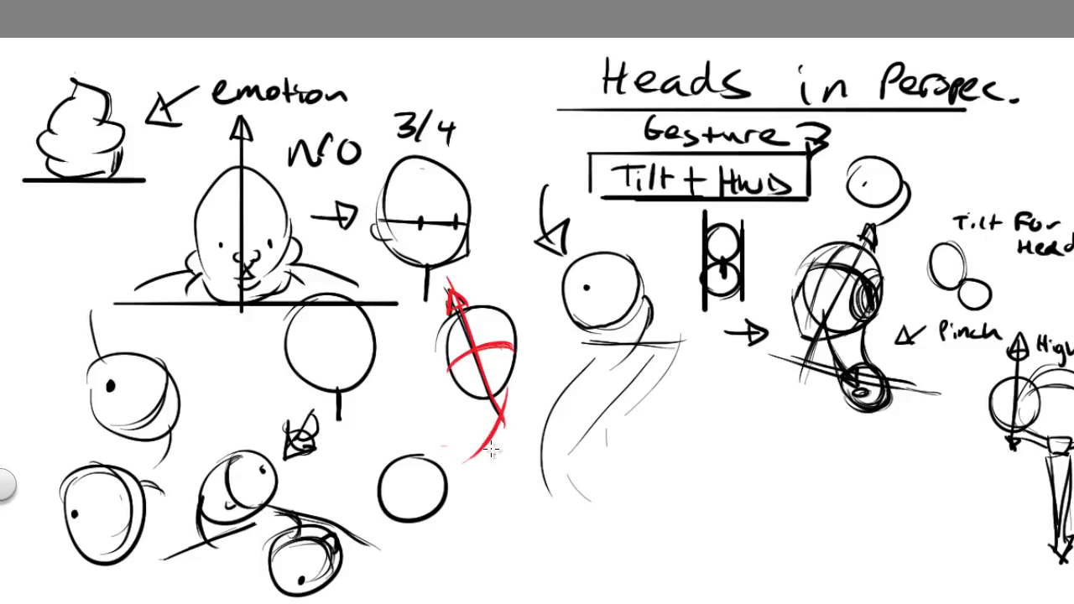
left_click_drag(416, 433, 529, 456)
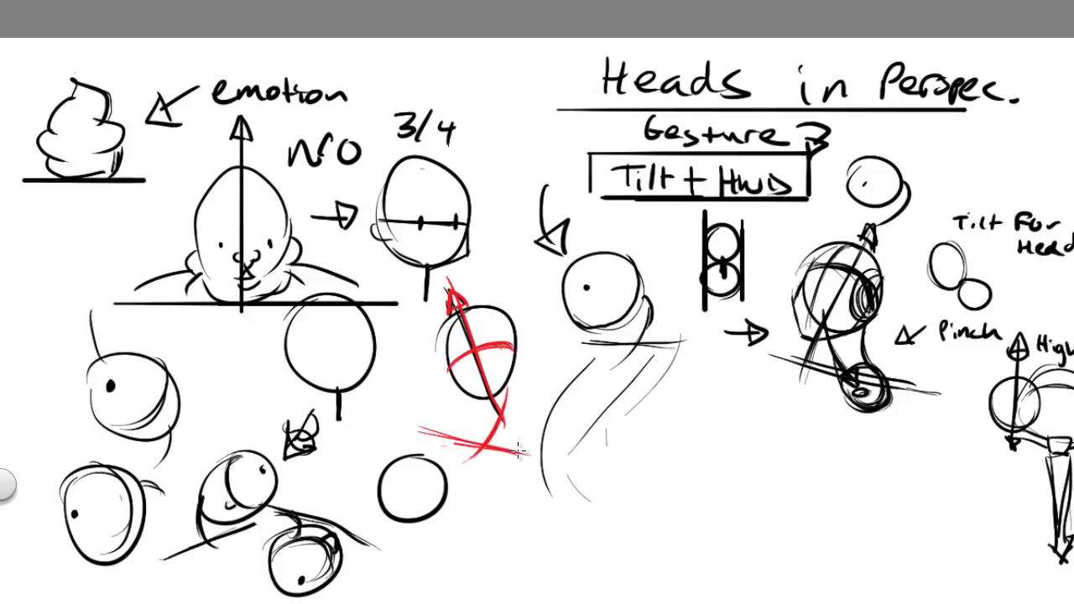
left_click_drag(445, 445, 528, 440)
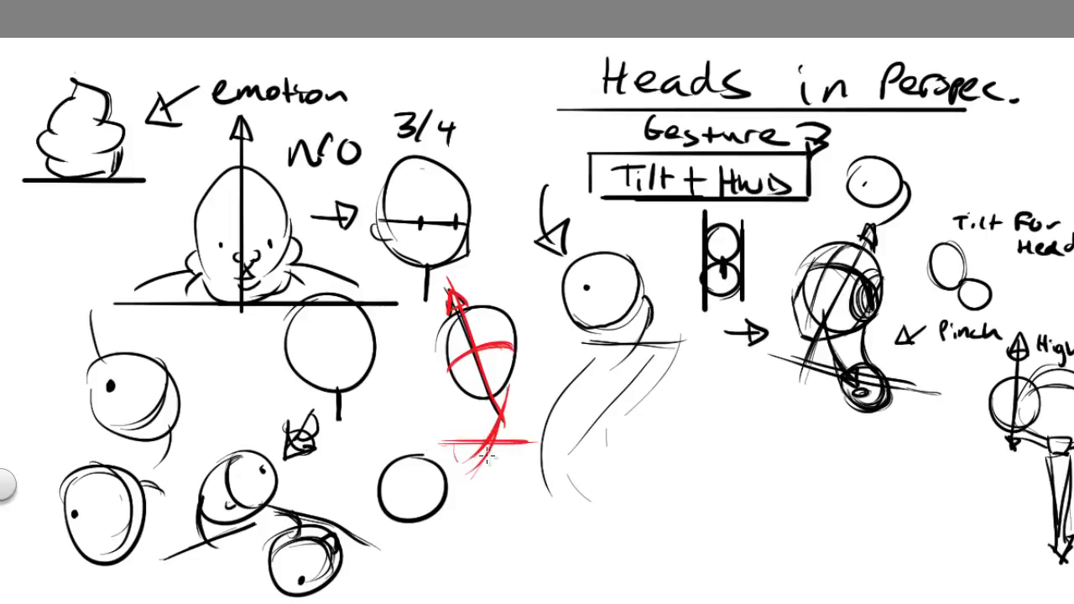